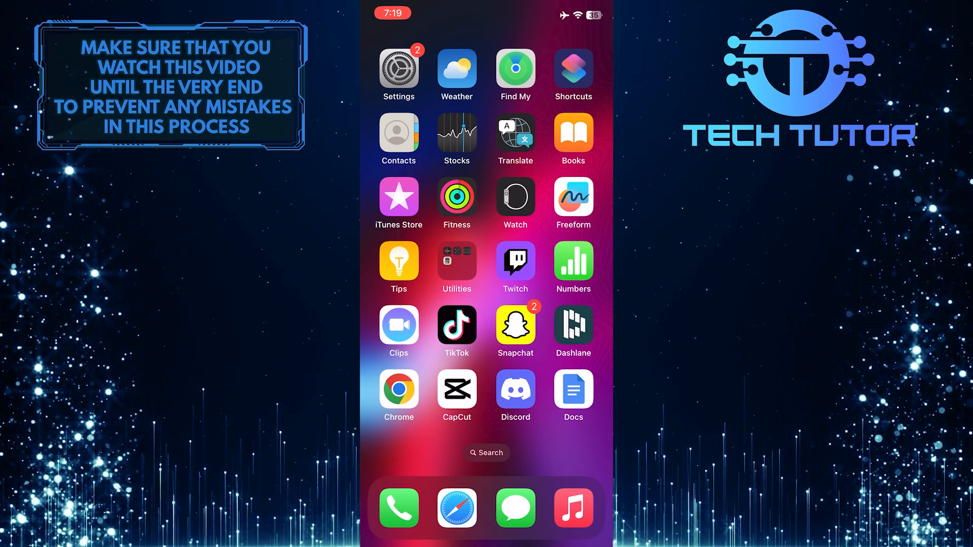
- Launch Safari from the dock to its start page with Favorites
{"action": "left_click", "coordinate": [456, 508]}
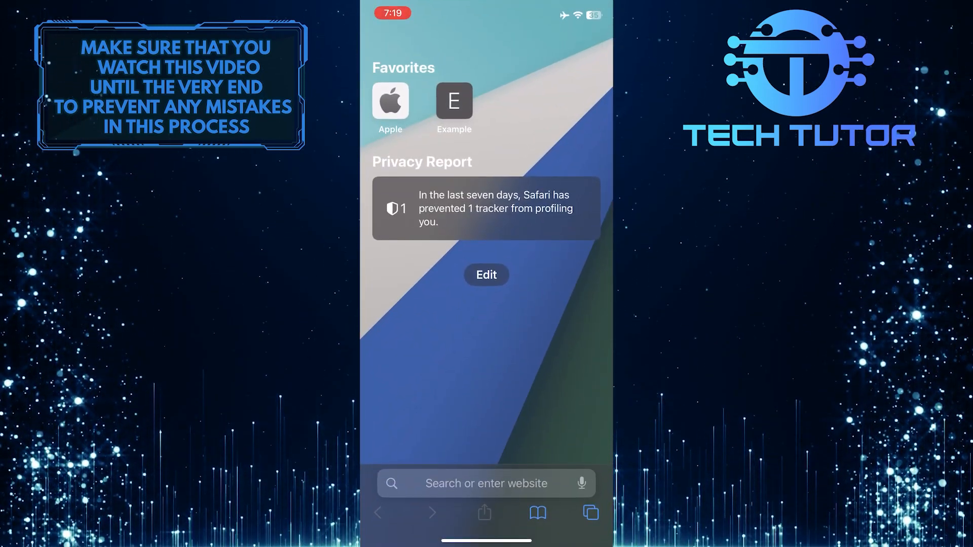
- Go to the ChatGPT website, reaching the OpenAI welcome page with log in and sign up
{"action": "left_click", "coordinate": [486, 484]}
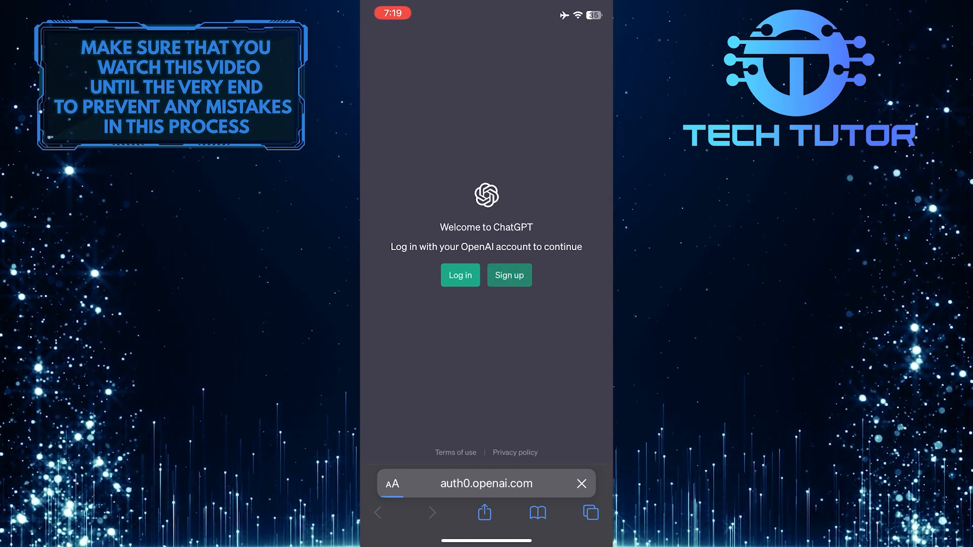
- Choose Sign up to reach OpenAI's Create your account page with email, Google and Microsoft options
{"action": "left_click", "coordinate": [508, 274]}
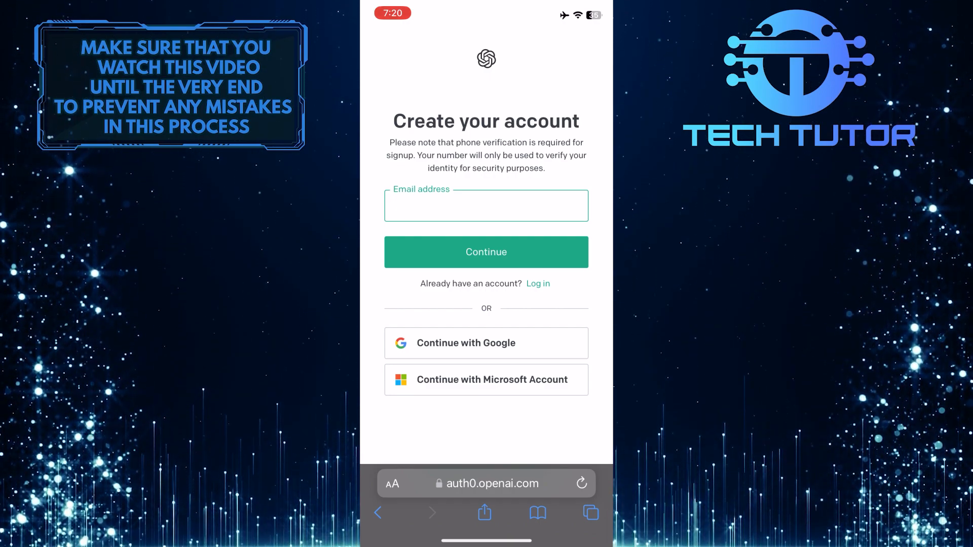
{"action": "left_click", "coordinate": [485, 252]}
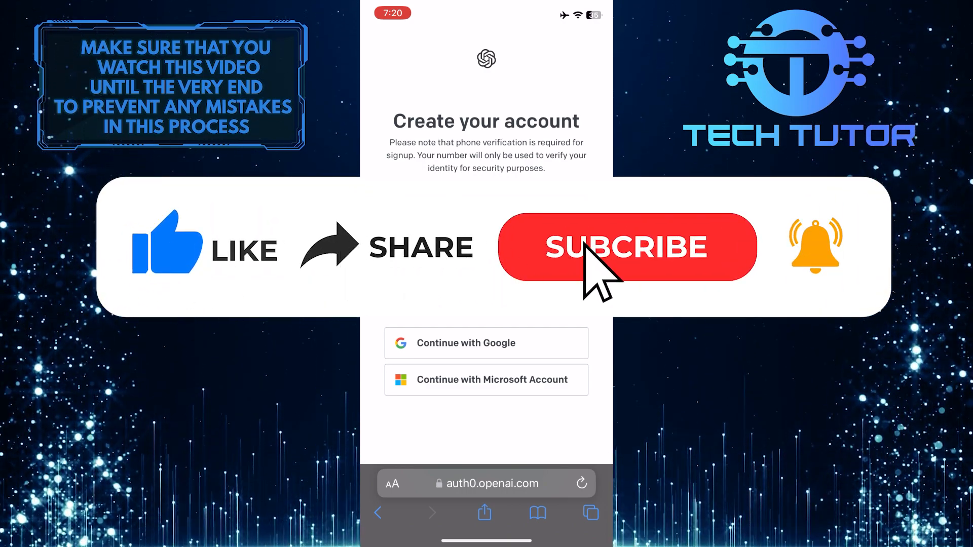
{"action": "left_click", "coordinate": [626, 246]}
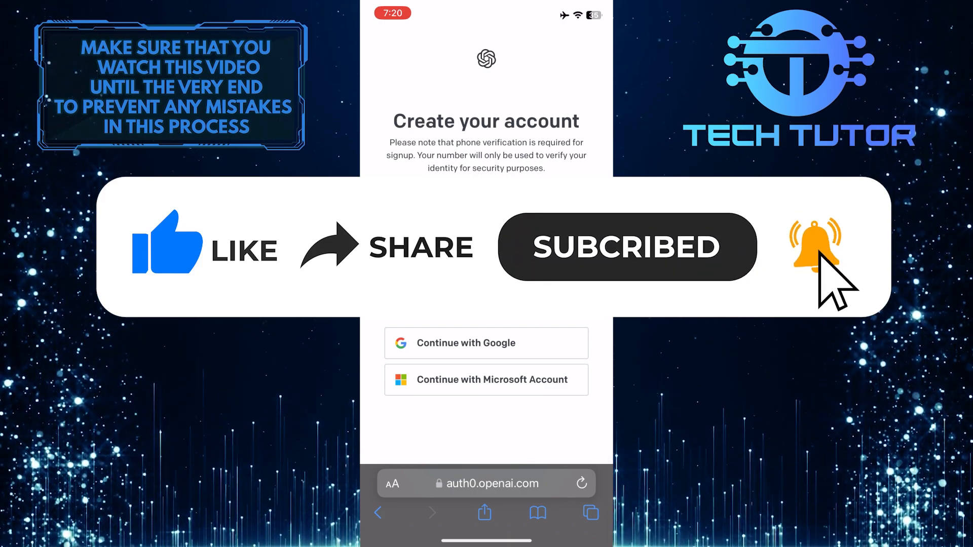